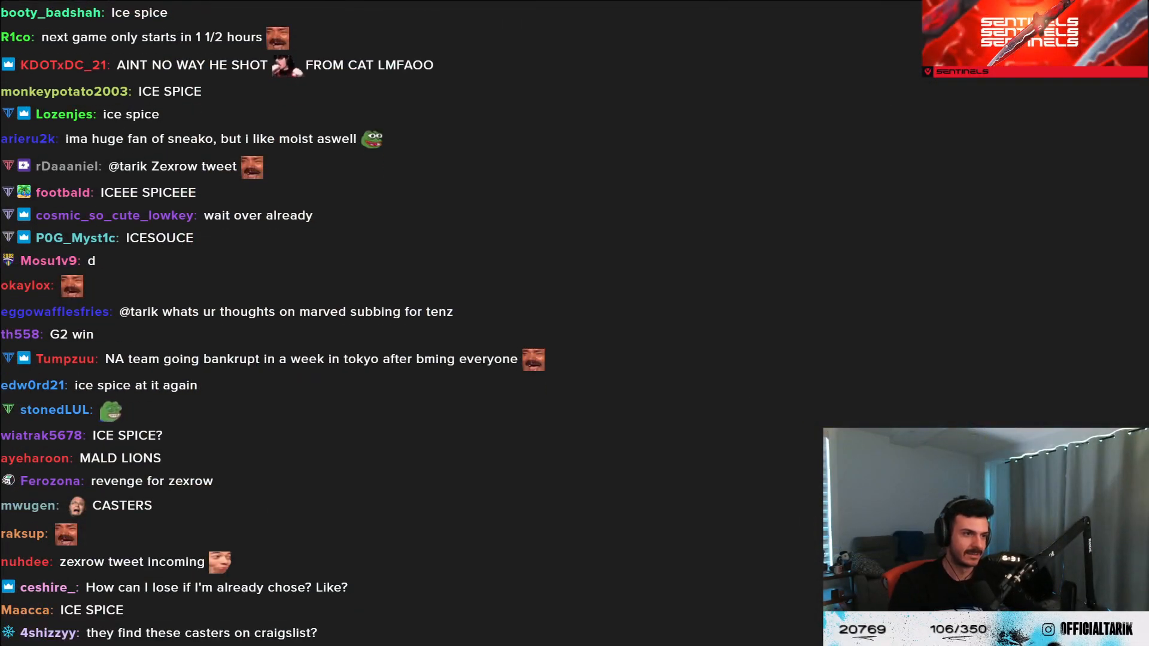
# Step: Scroll down the thread and open ZexRow's profile page from his name
pyautogui.scroll(-3)
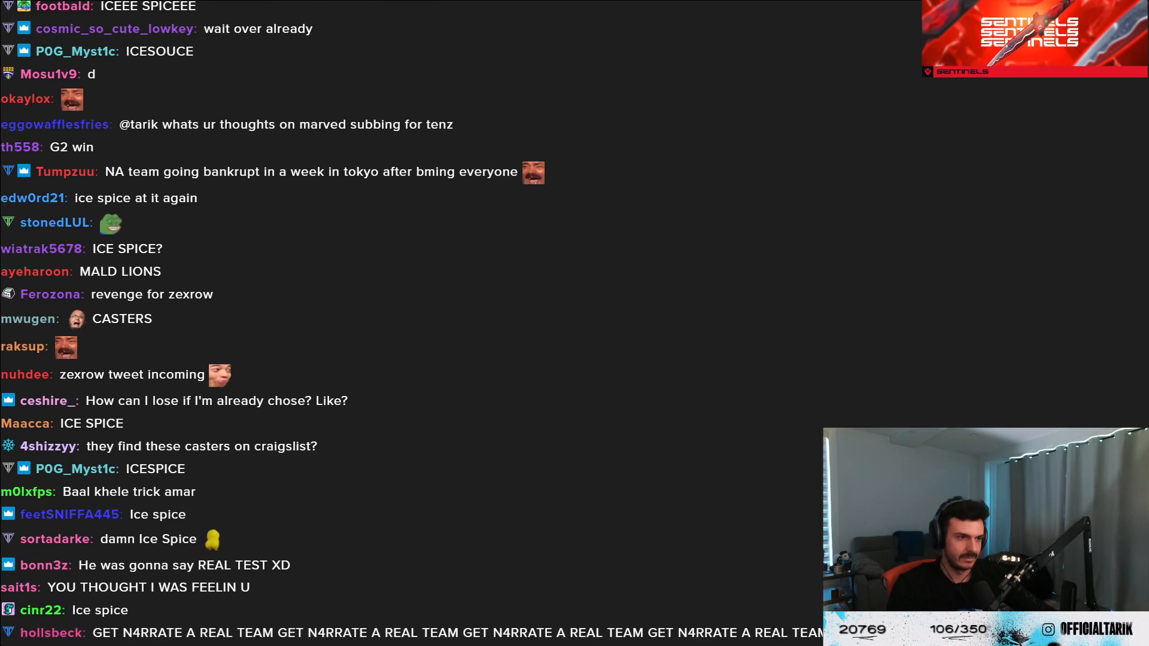
pyautogui.scroll(-3)
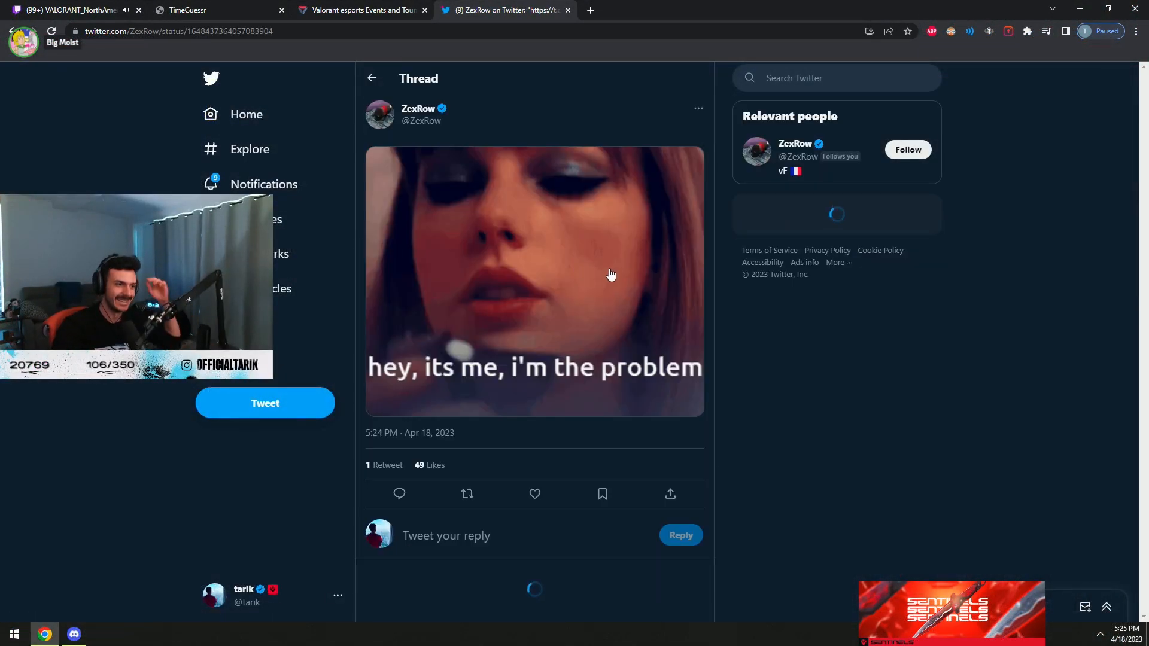
pyautogui.click(417, 108)
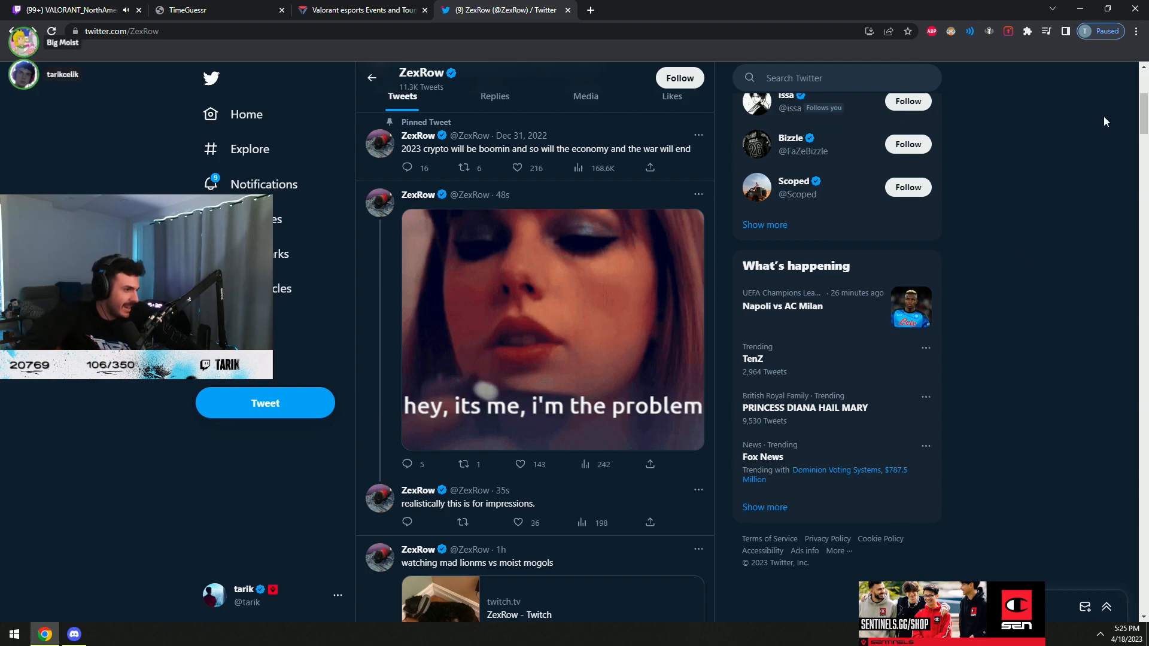
pyautogui.scroll(-3)
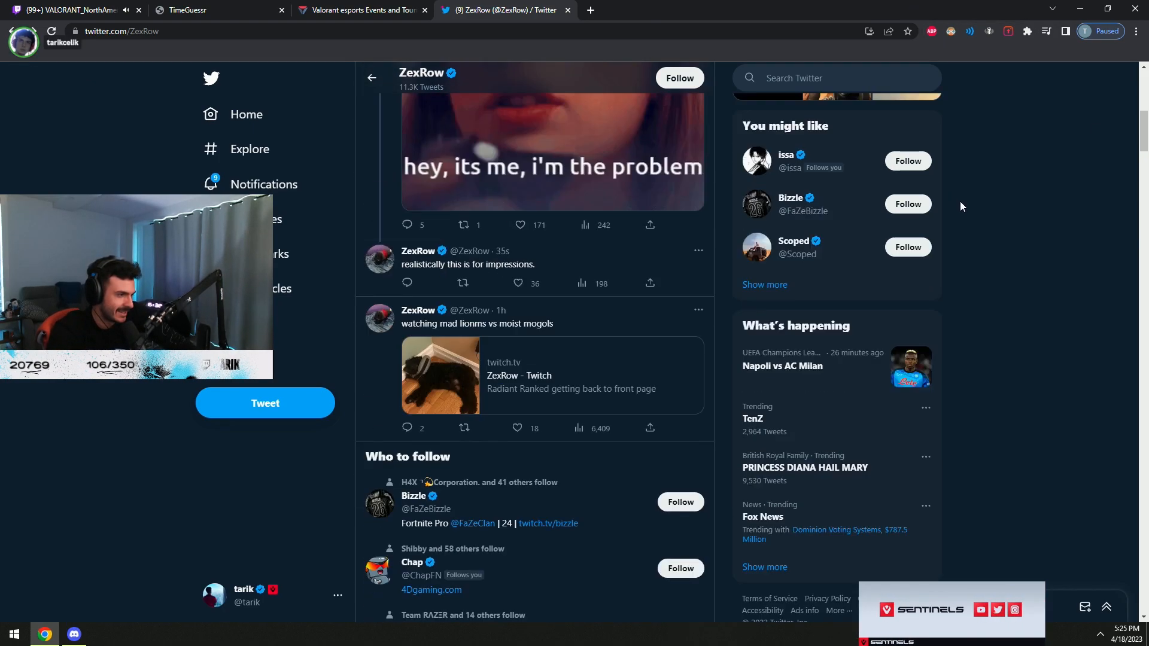
pyautogui.scroll(3)
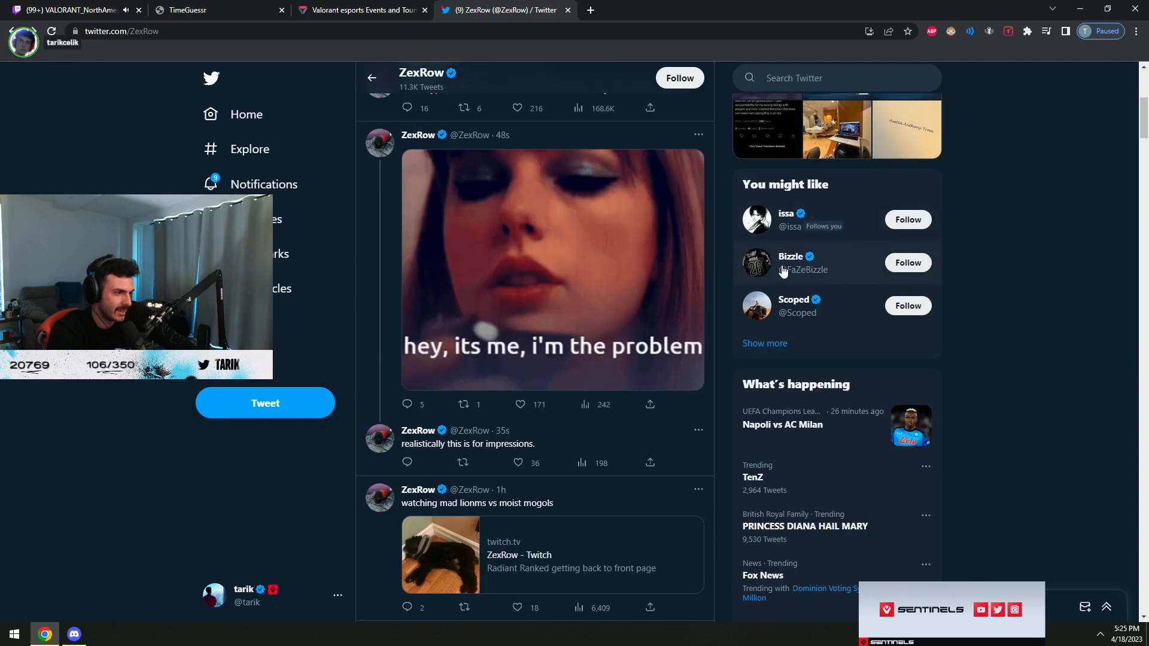
pyautogui.scroll(3)
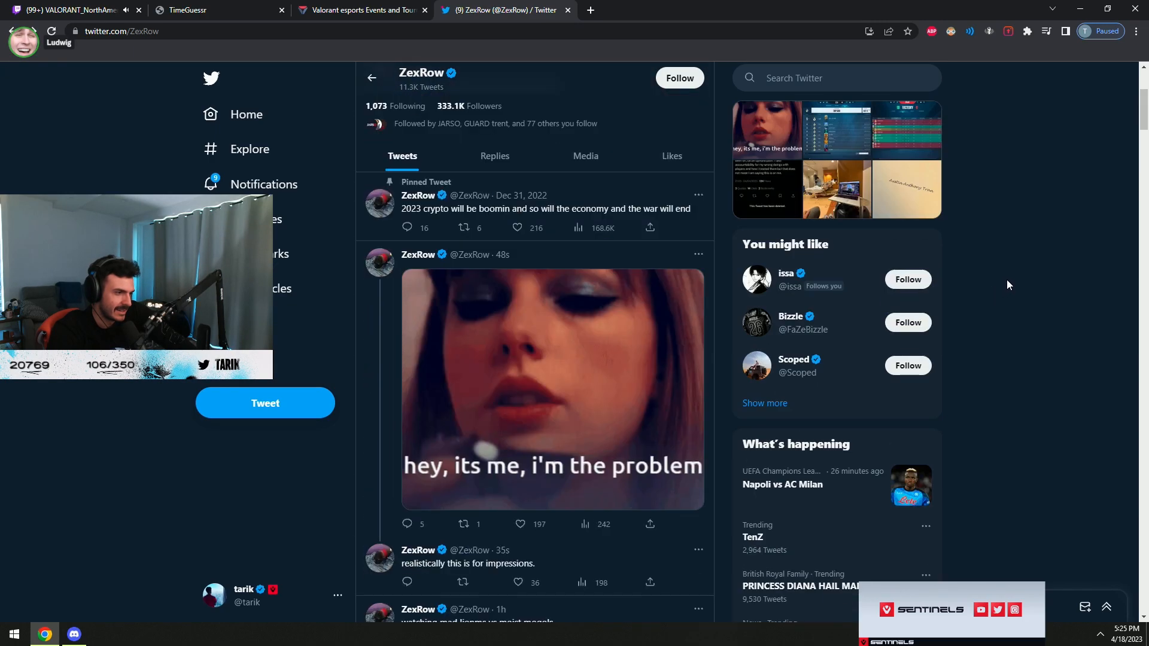
pyautogui.scroll(3)
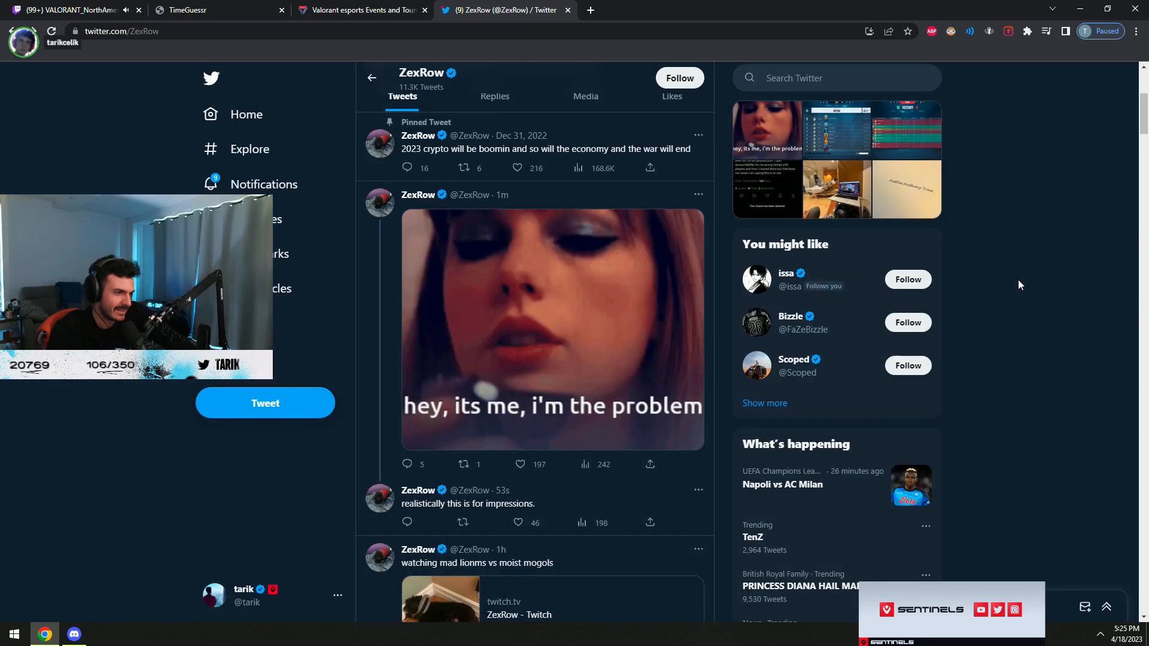